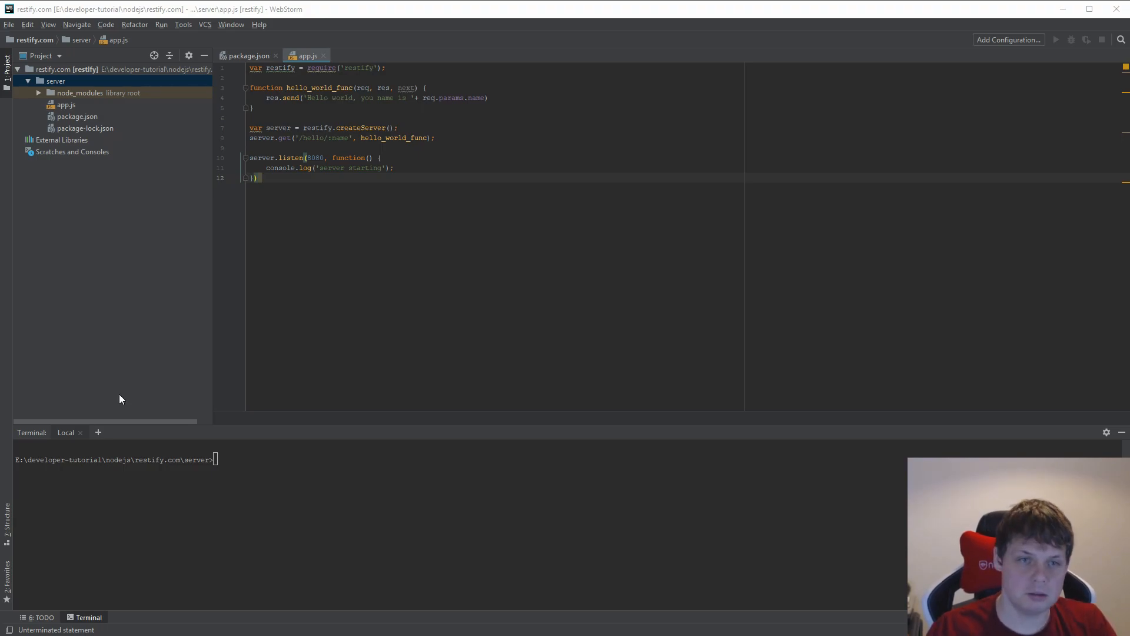
Run node app.js and view the five default headers in Insomnia's response Header tab
left_click(489, 97)
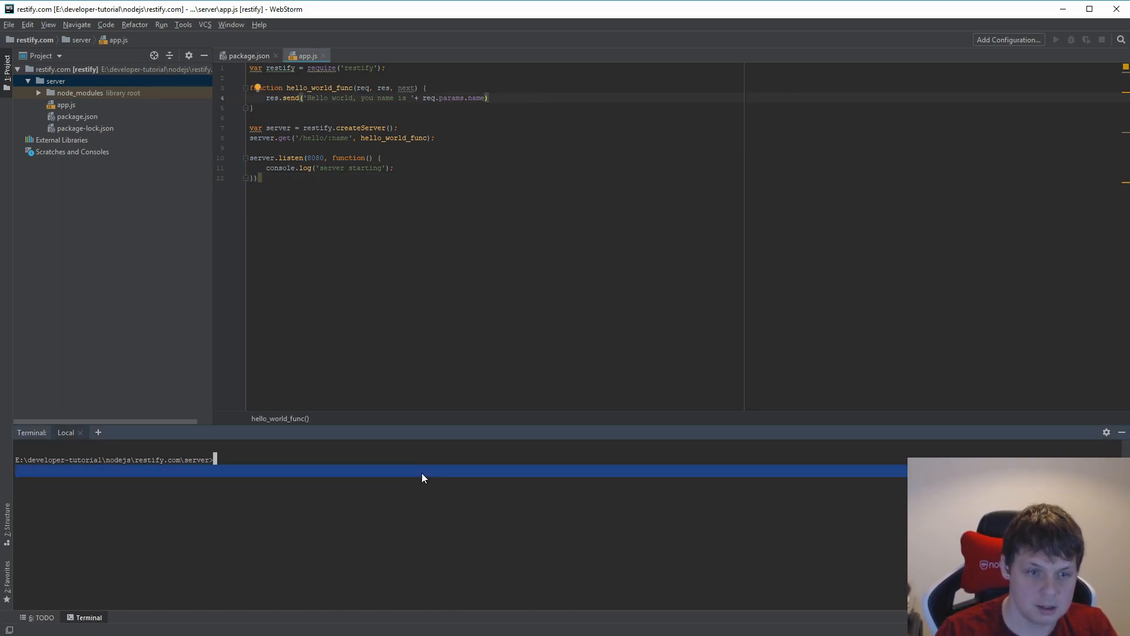
type("node app.js")
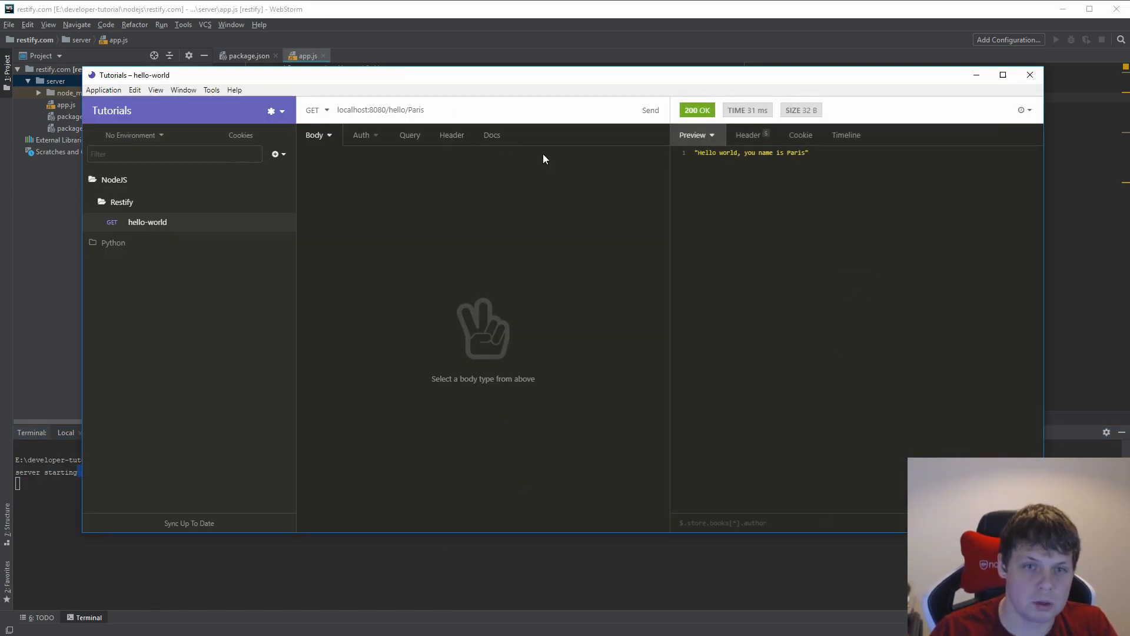
left_click(749, 134)
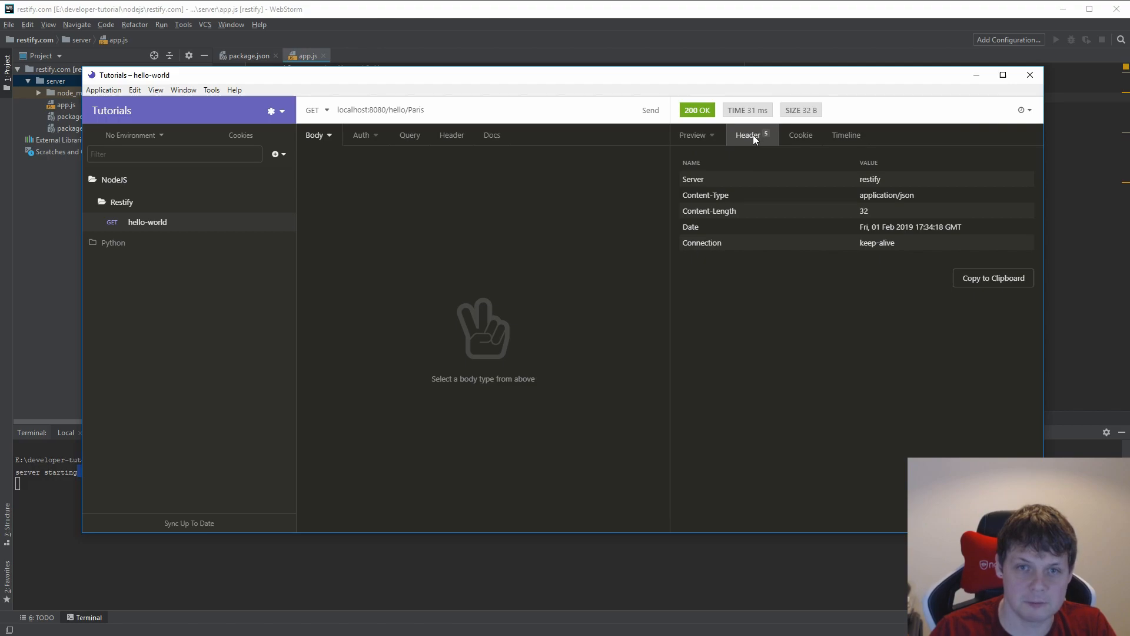
mouse_move(791, 199)
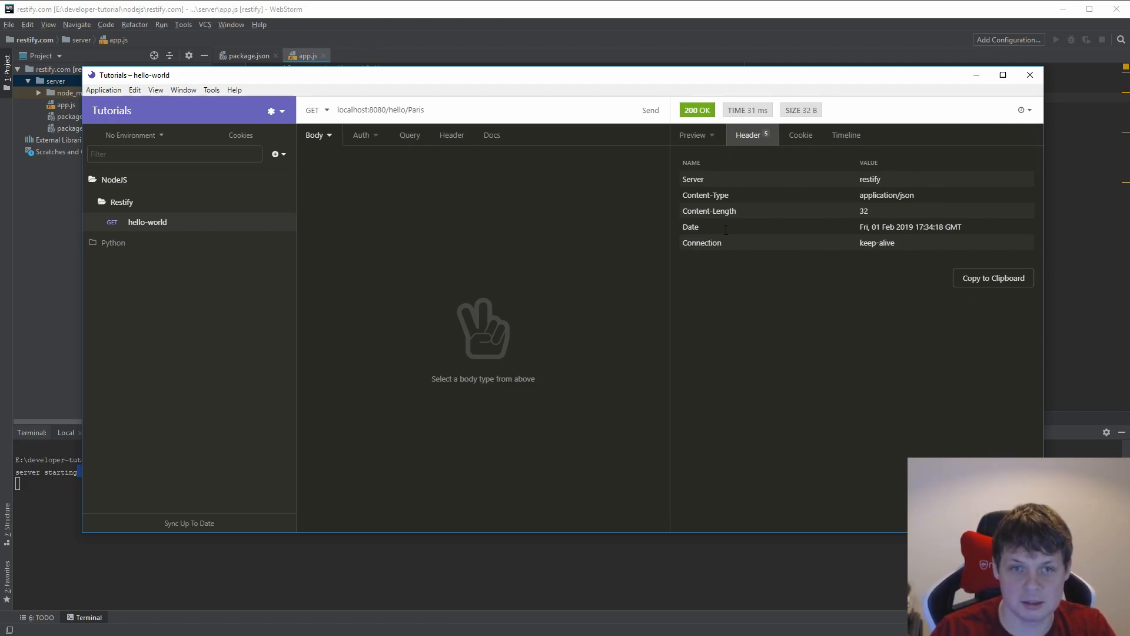
mouse_move(835, 64)
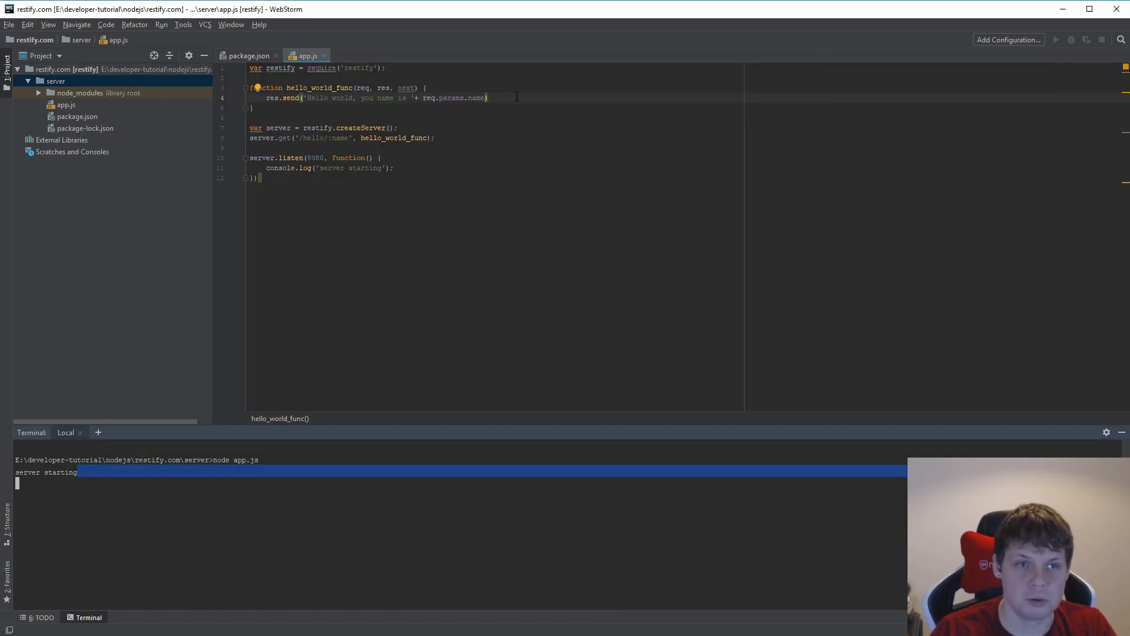
Stop the server and add res.header('my-custom-header','secret-token') inside hello_world_func
left_click(425, 87)
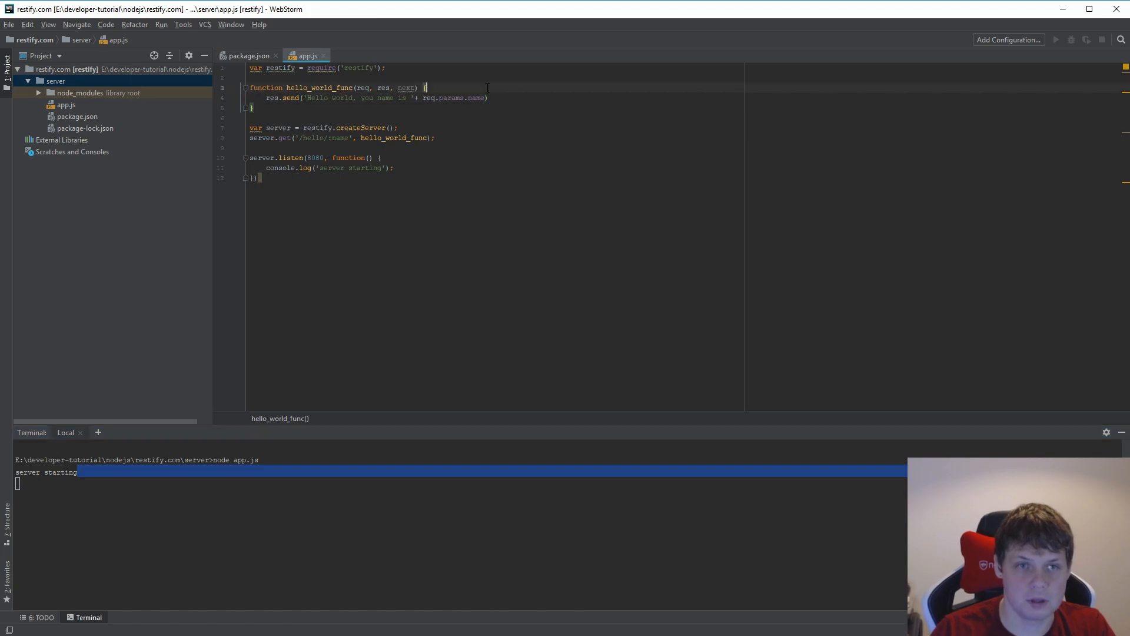
key("ctrl+c")
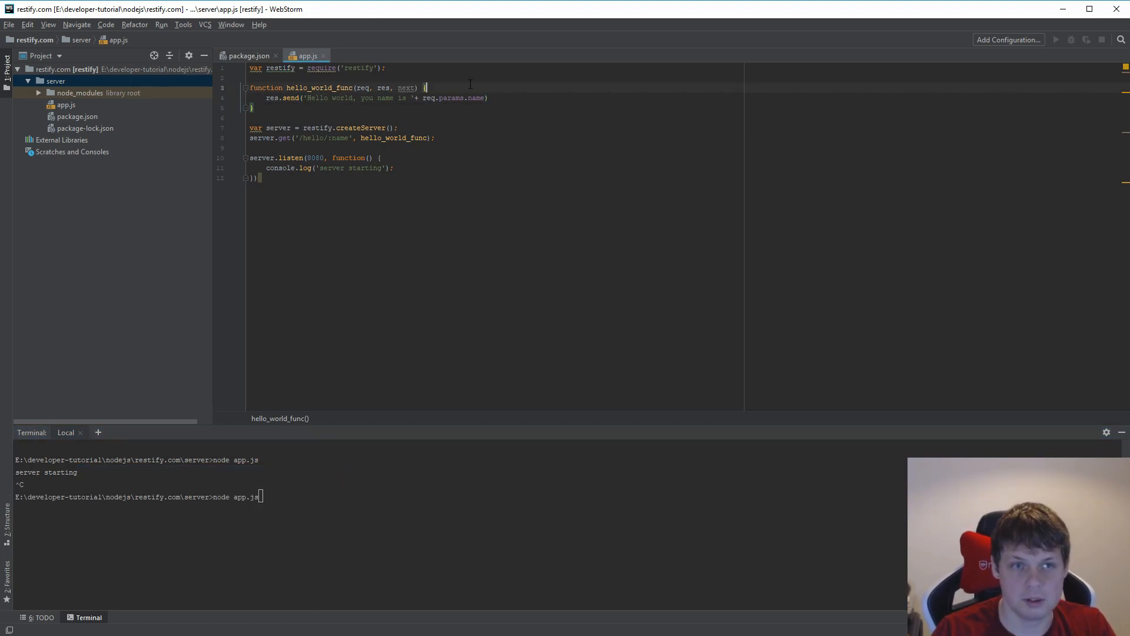
key("Enter")
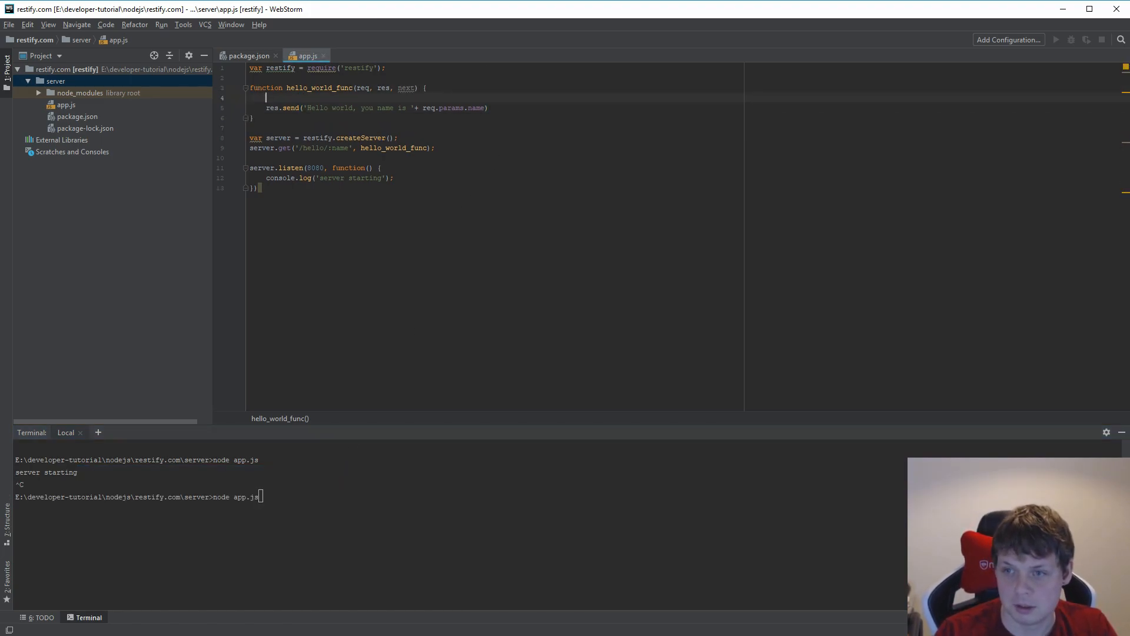
type("res.header('r")
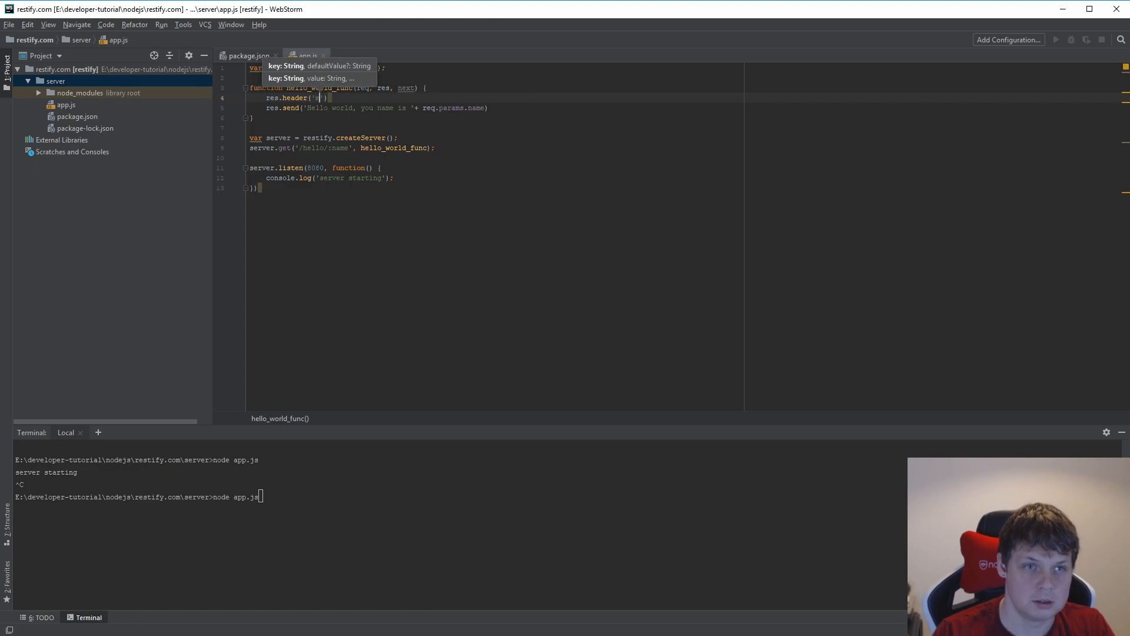
type("my-custom-header', 'secret-token")
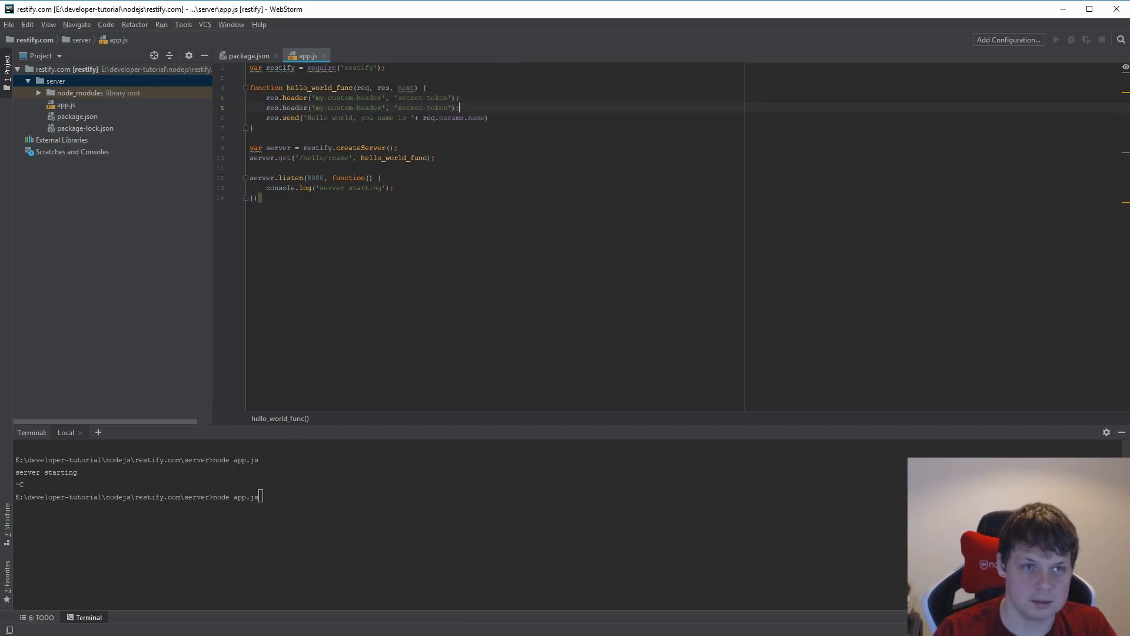
Add a my-custom-token-expire header set to new Date(), then restart the server
double_click(369, 107)
type("token-expire")
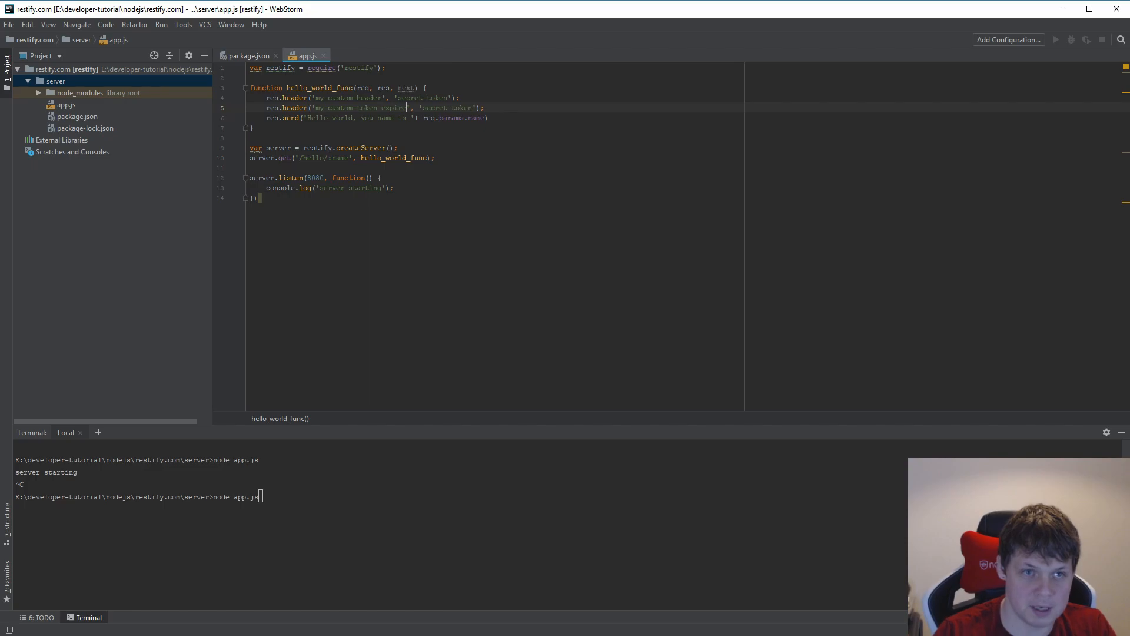
double_click(445, 107)
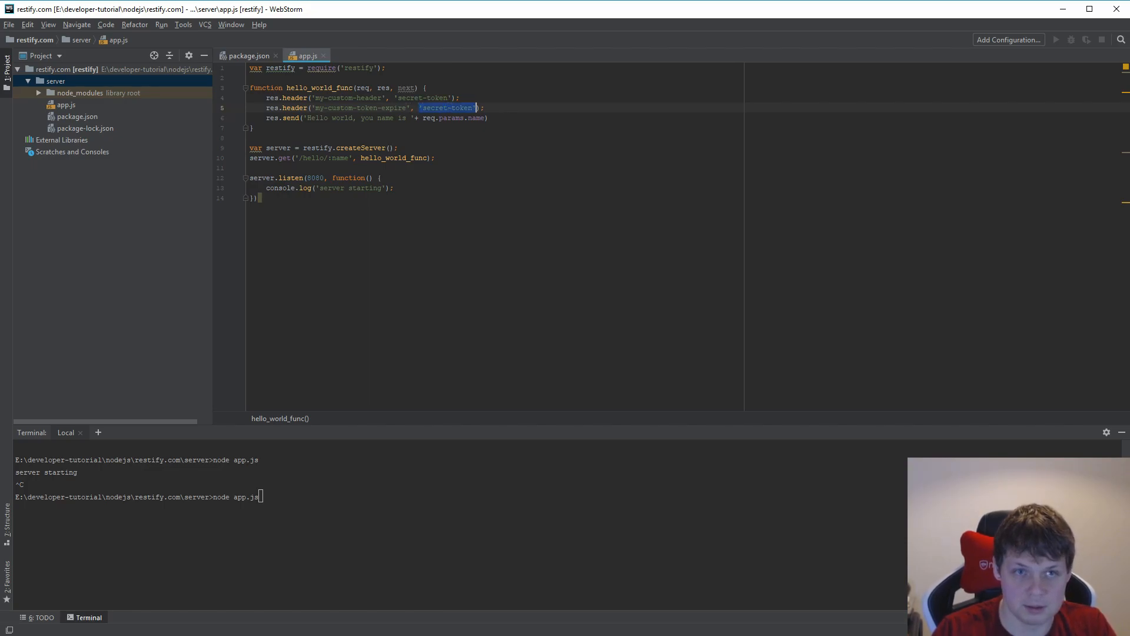
type("new D")
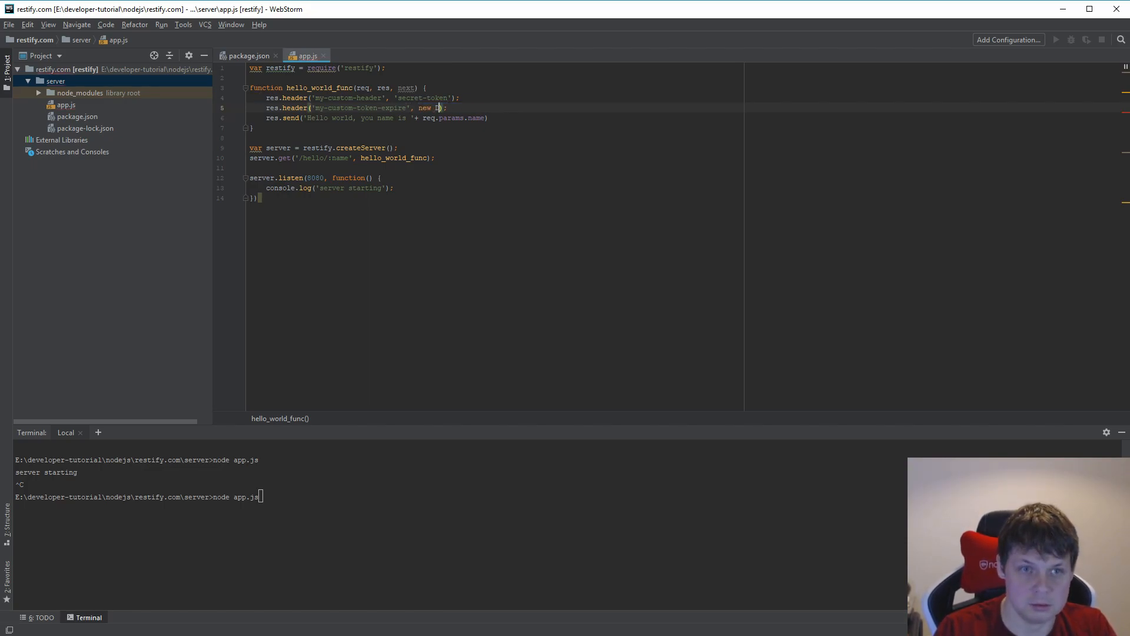
type("Date()")
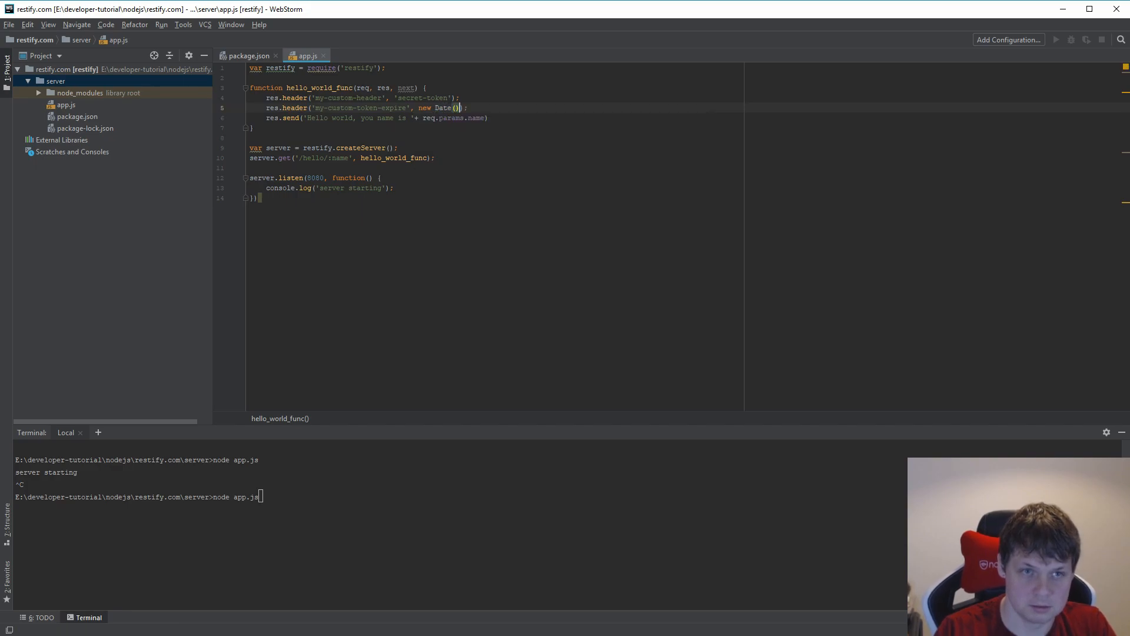
key("enter")
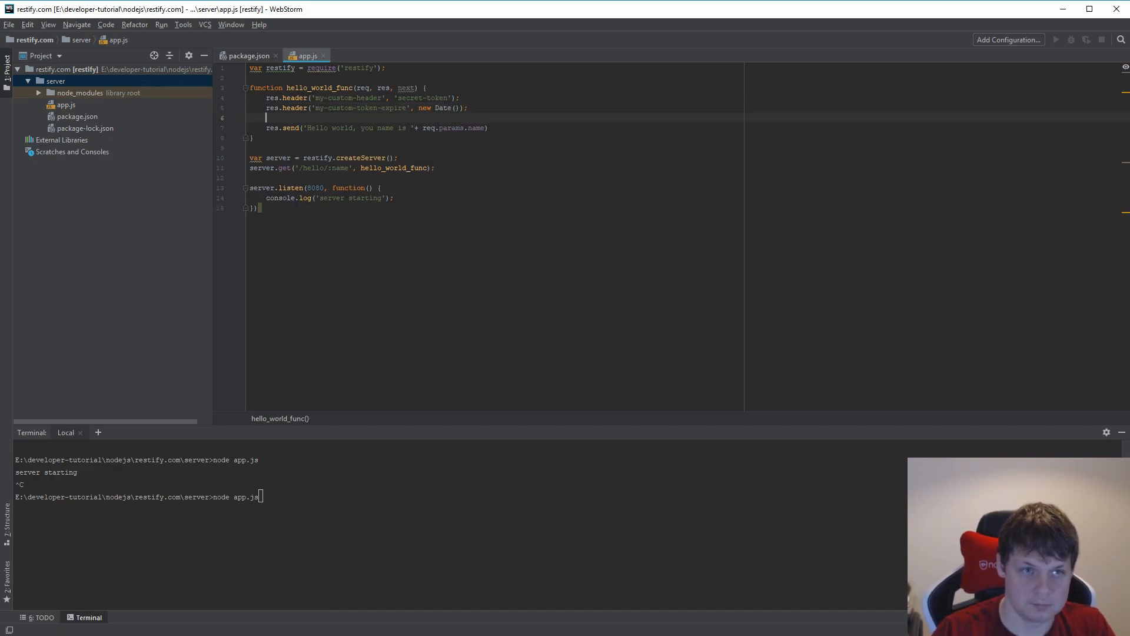
triple_click(144, 495)
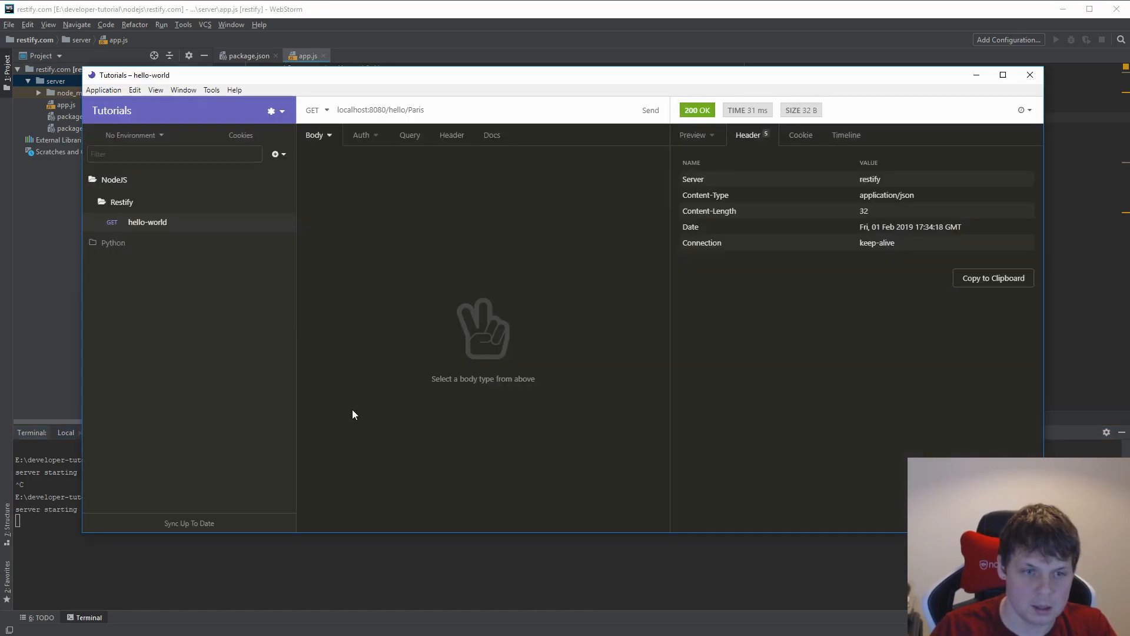
Resend GET localhost:8080/hello/Paris and confirm my-custom-header and my-custom-token-expire appear among seven headers
left_click(649, 110)
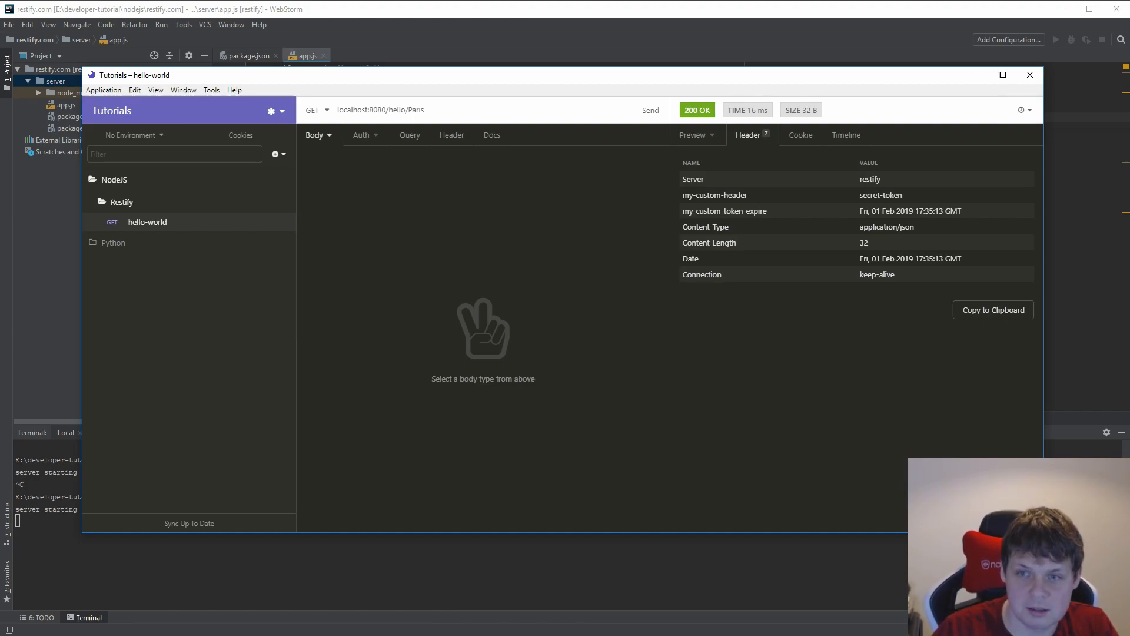
left_click(1029, 74)
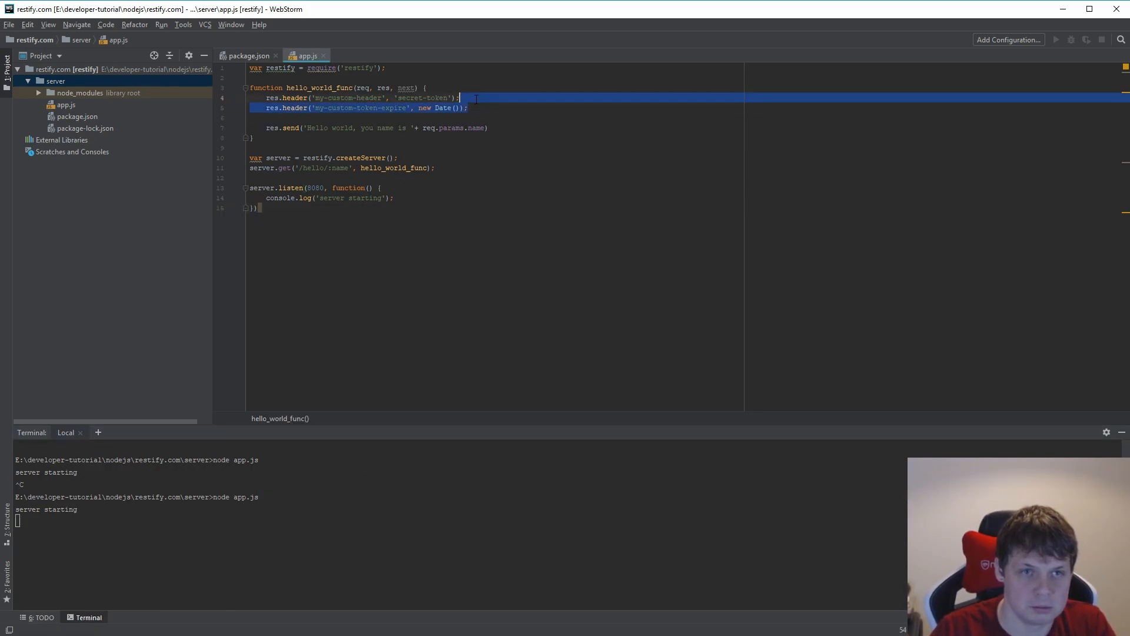
Delete the extra res.header line and start retyping the remaining header's name and value
key("Delete")
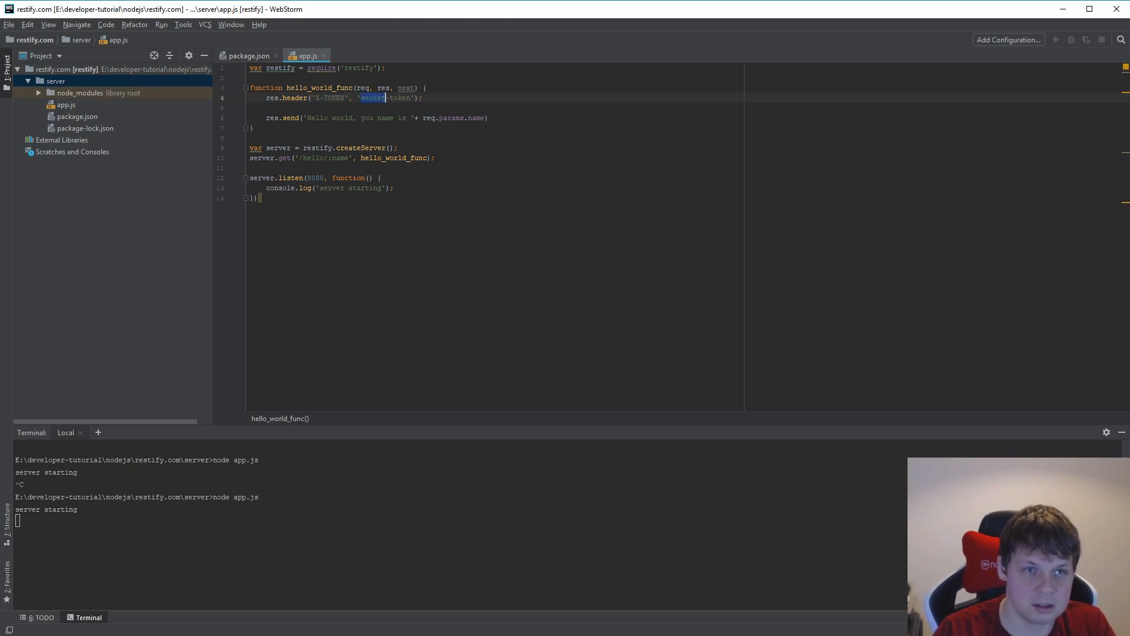
type("My")
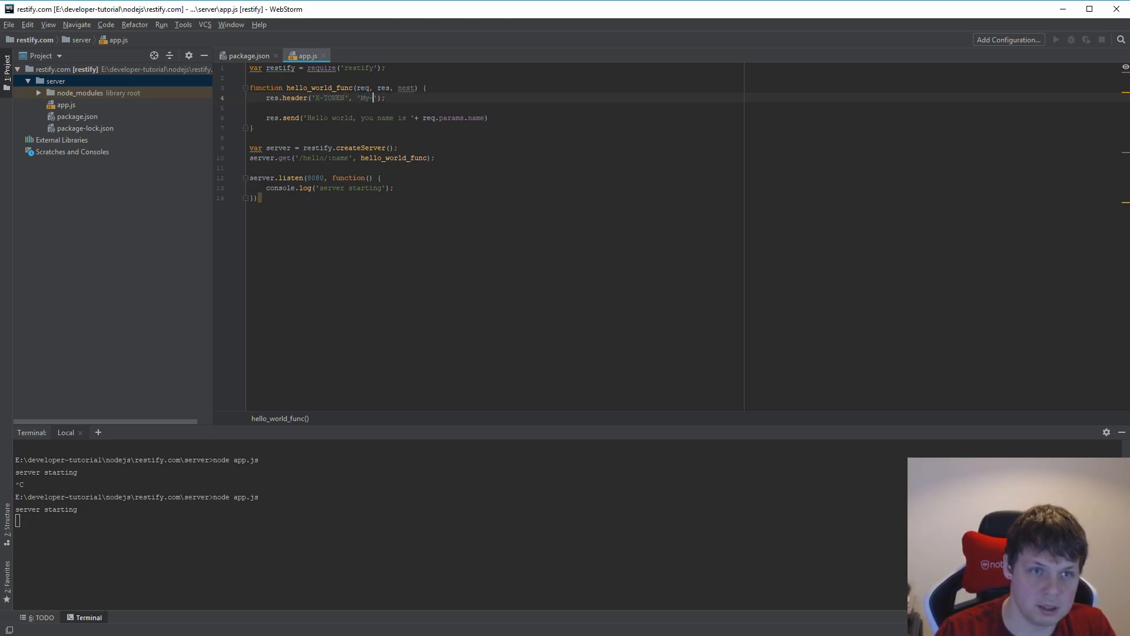